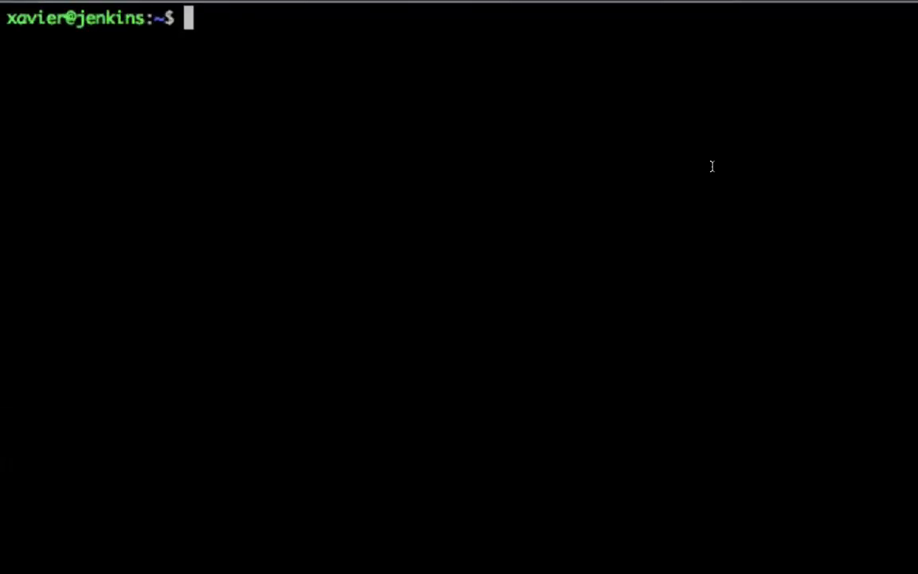
Run sudo apt-get install git so Git gets installed on the server
{"action": "type", "text": "sudo"}
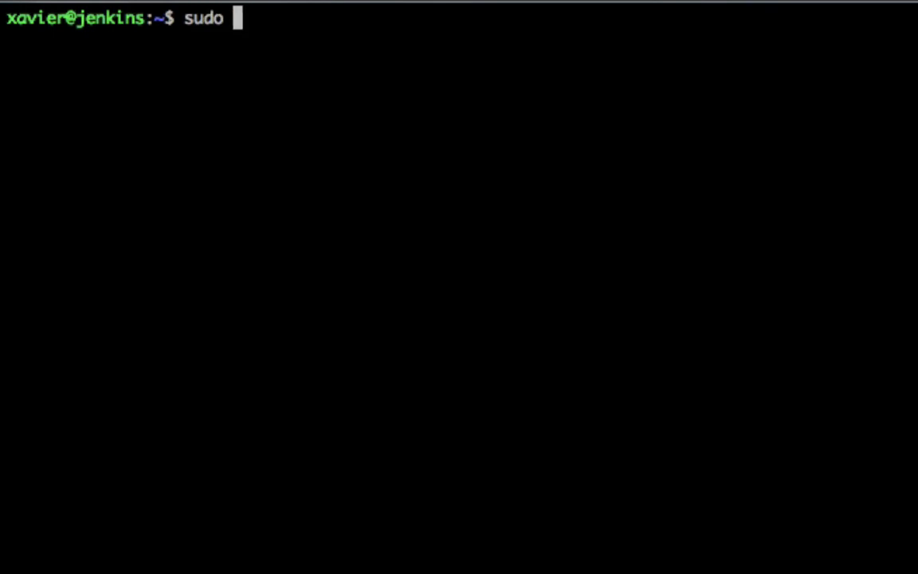
{"action": "type", "text": "apt-get install git"}
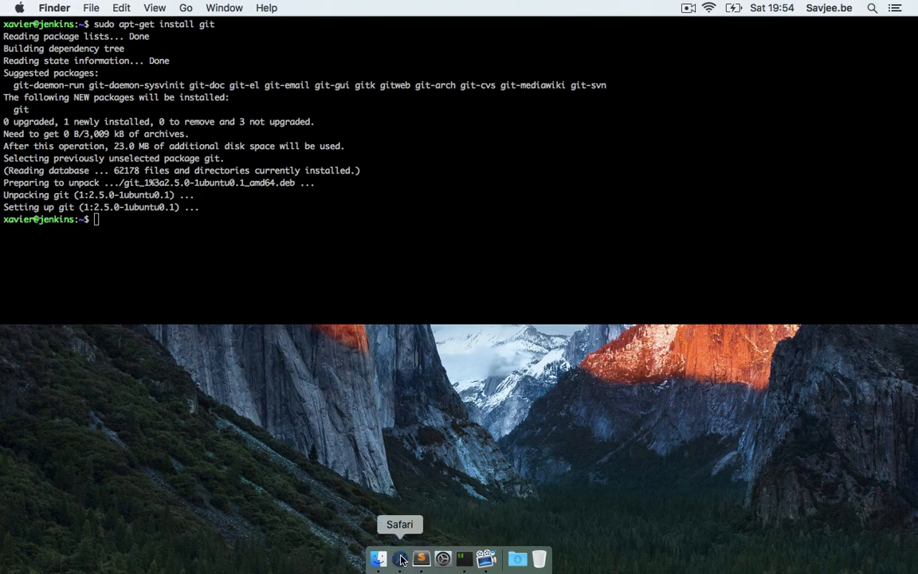
Reach the Plugin Manager via Manage Jenkins in the Safari web interface
{"action": "left_click", "coordinate": [401, 557]}
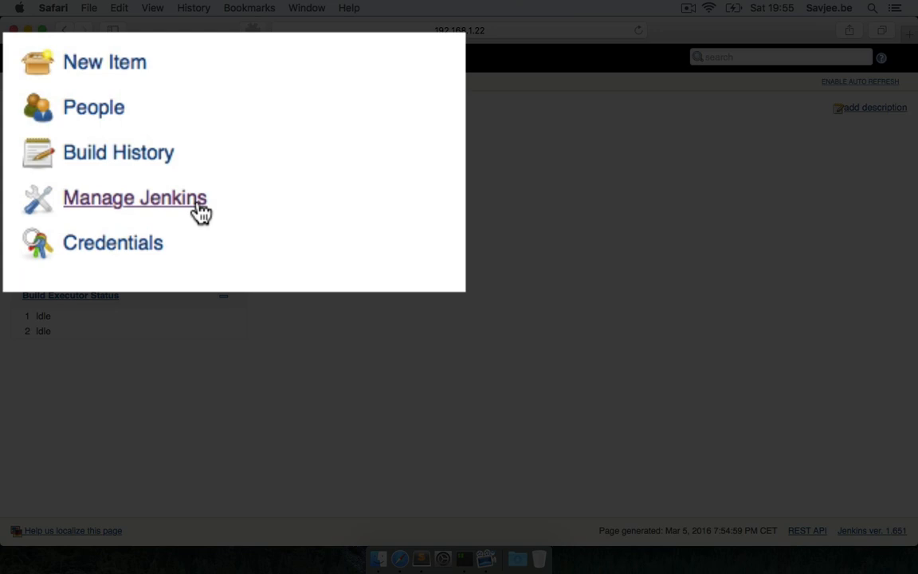
{"action": "left_click", "coordinate": [134, 197]}
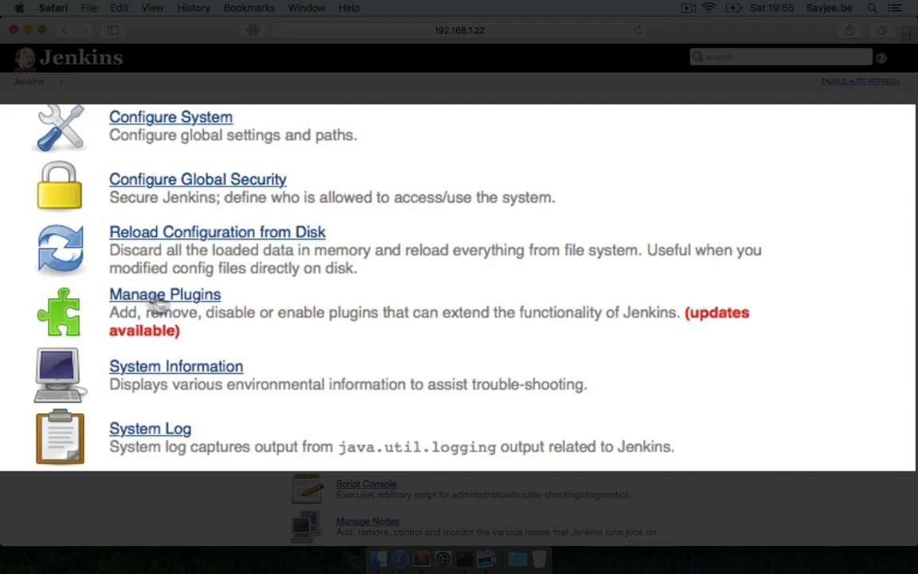
{"action": "mouse_move", "coordinate": [210, 310]}
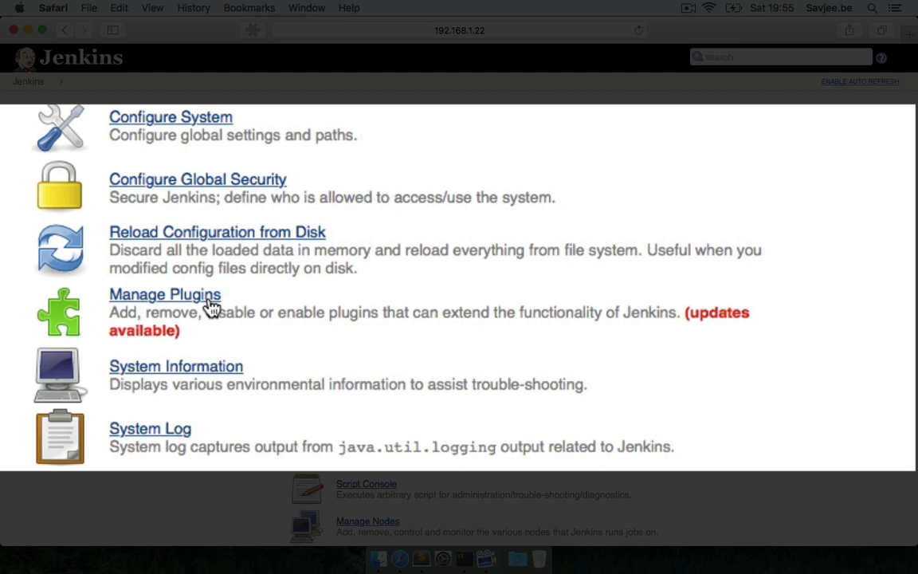
{"action": "left_click", "coordinate": [166, 294]}
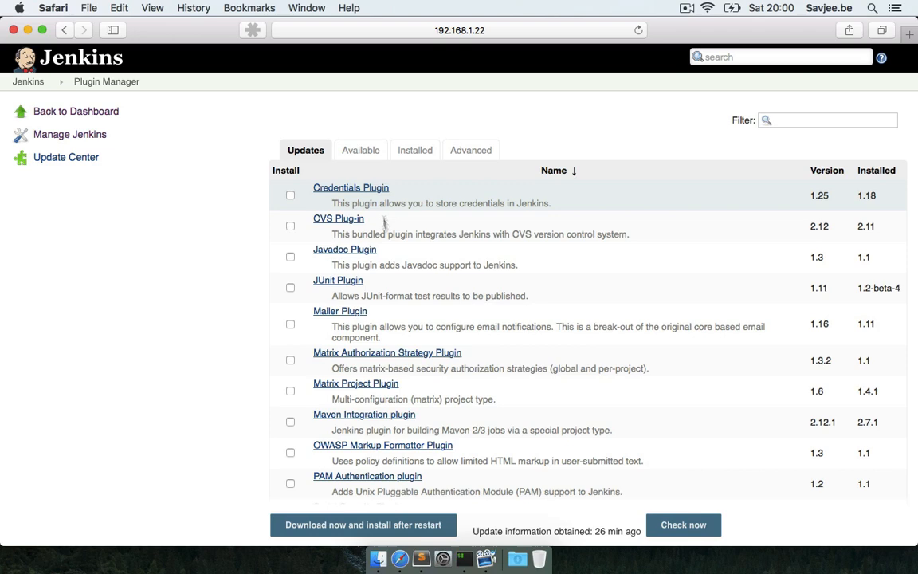
From the Available plugins filtered to 'git p', download Git plugin for install after restart
{"action": "left_click", "coordinate": [361, 150]}
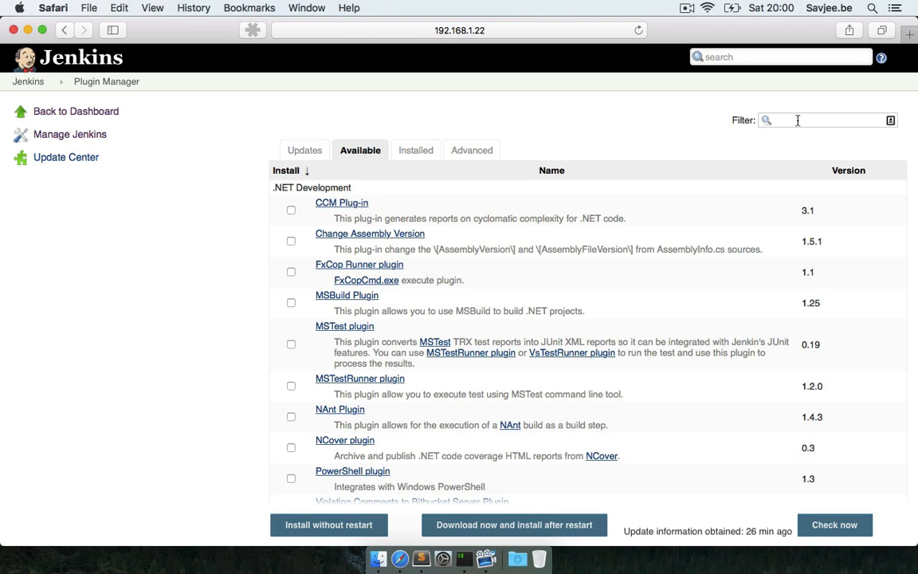
{"action": "type", "text": "g"}
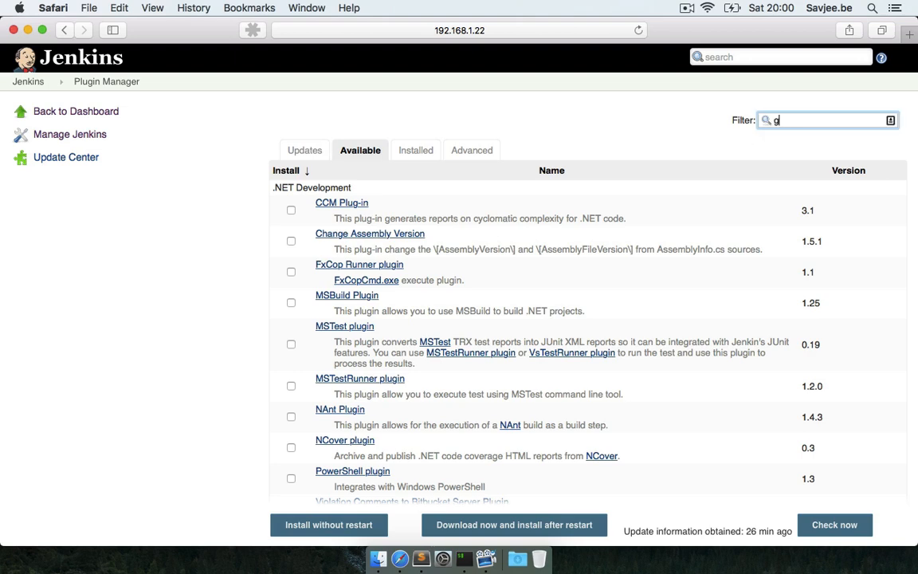
{"action": "type", "text": "it plugin"}
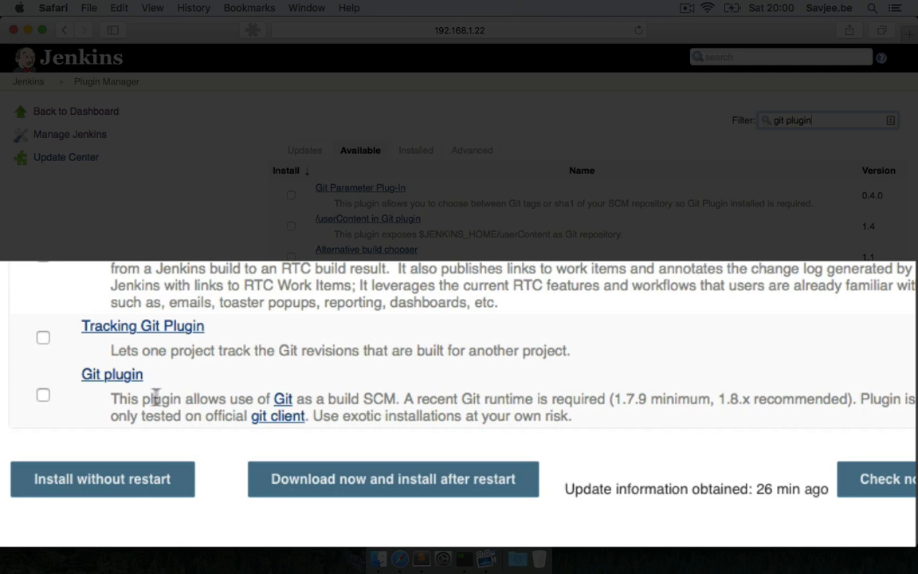
{"action": "mouse_move", "coordinate": [333, 402]}
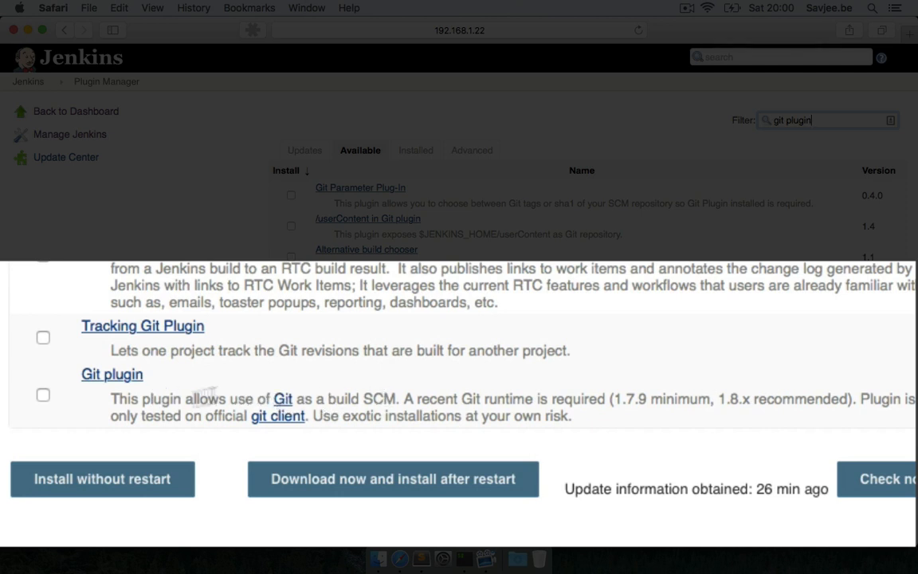
{"action": "left_click", "coordinate": [43, 395]}
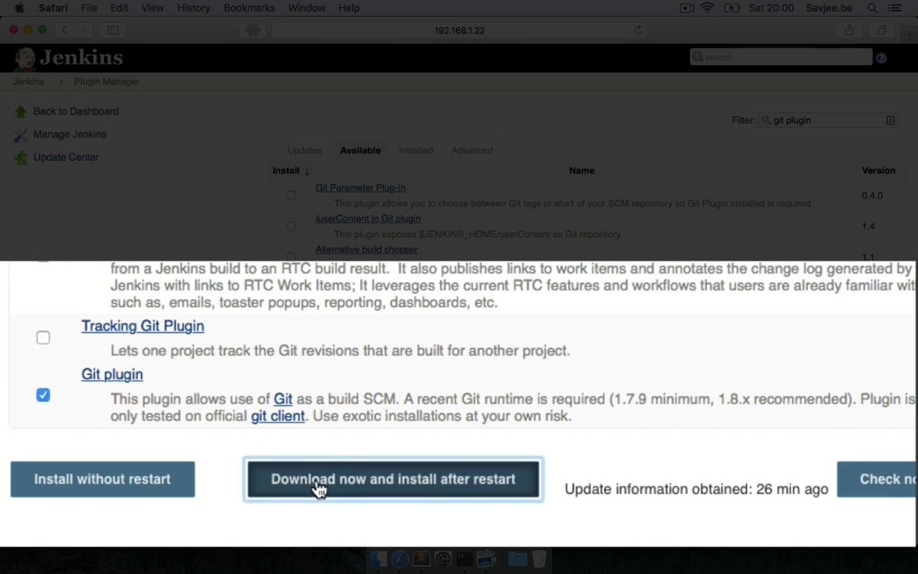
{"action": "left_click", "coordinate": [392, 478]}
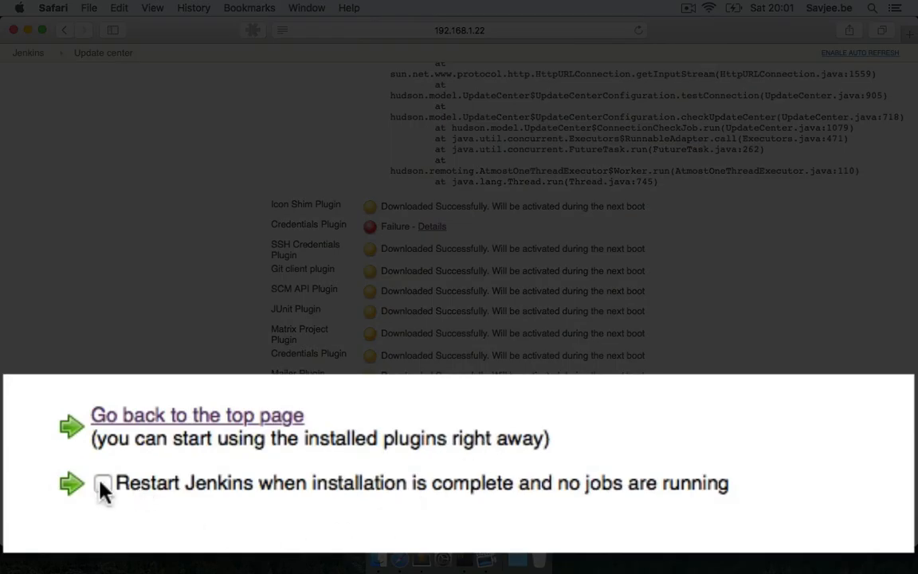
{"action": "left_click", "coordinate": [102, 483]}
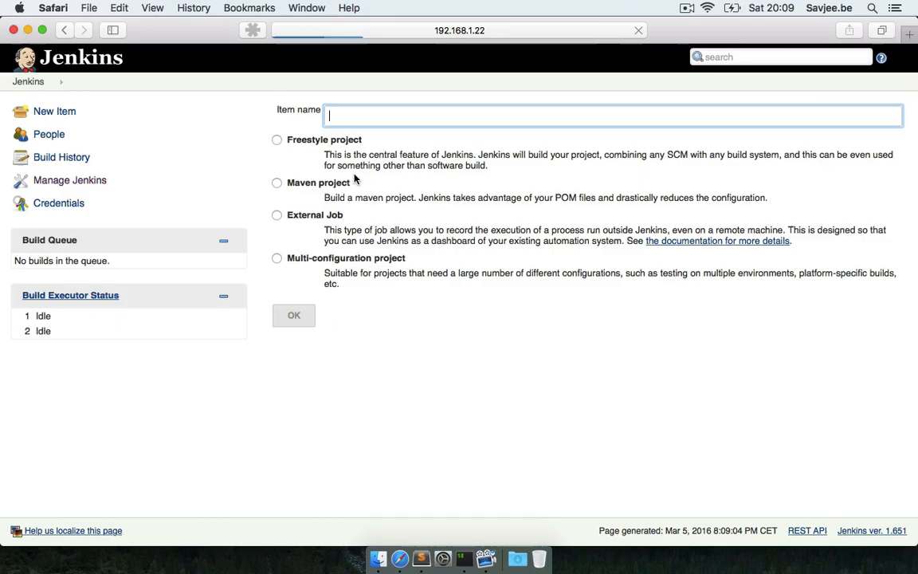
Create a Freestyle project named my-first-jenkins-job and confirm it
{"action": "type", "text": "m"}
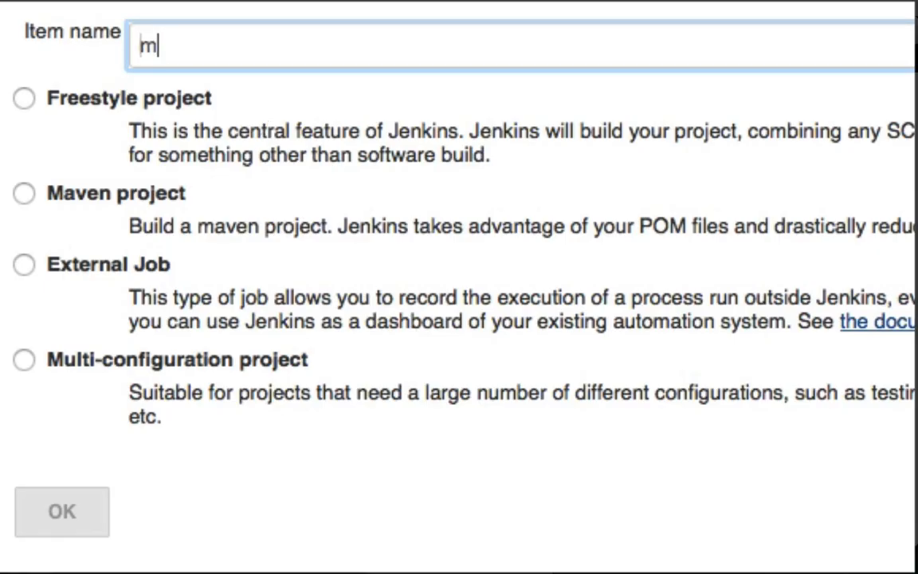
{"action": "type", "text": "y-first-jenk"}
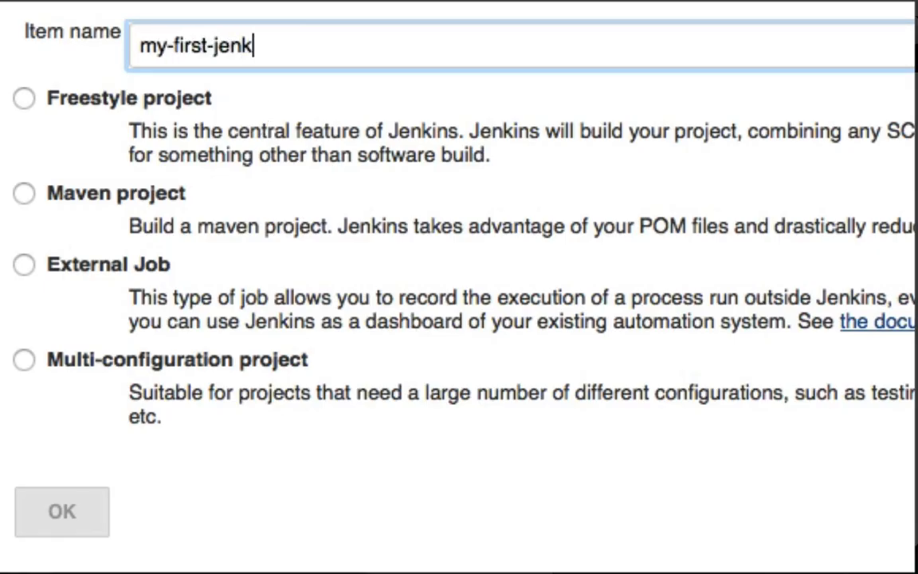
{"action": "type", "text": "ins-job"}
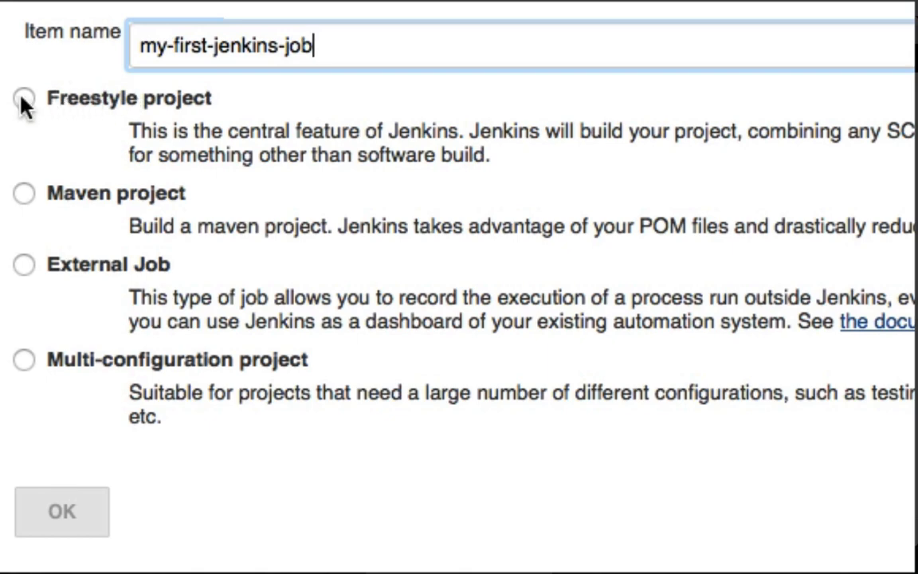
{"action": "left_click", "coordinate": [23, 98]}
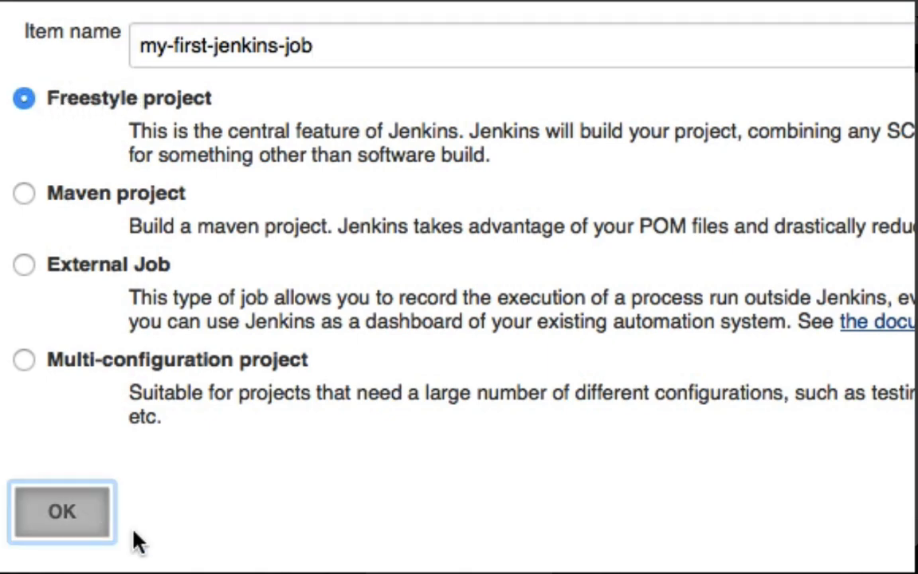
{"action": "left_click", "coordinate": [61, 512]}
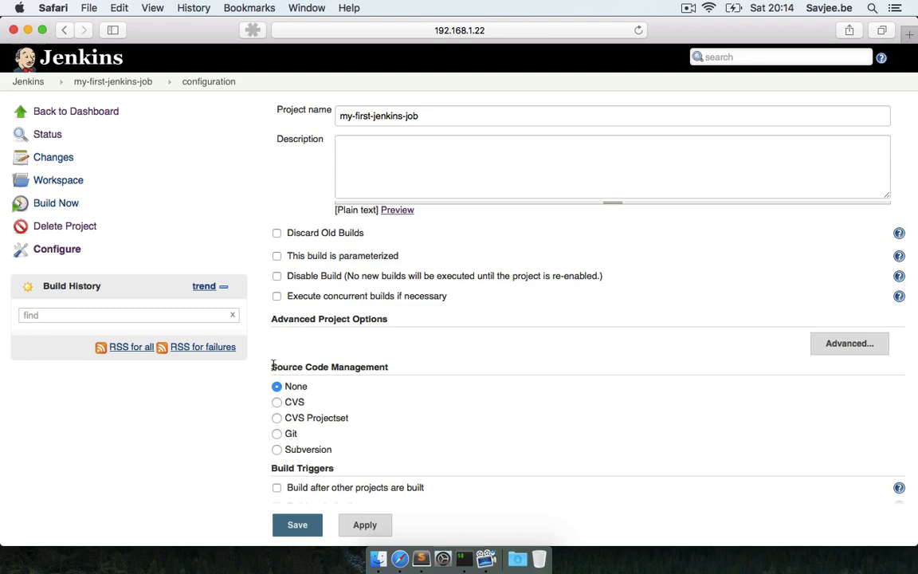
{"action": "scroll", "scroll_direction": "down", "scroll_amount": 3}
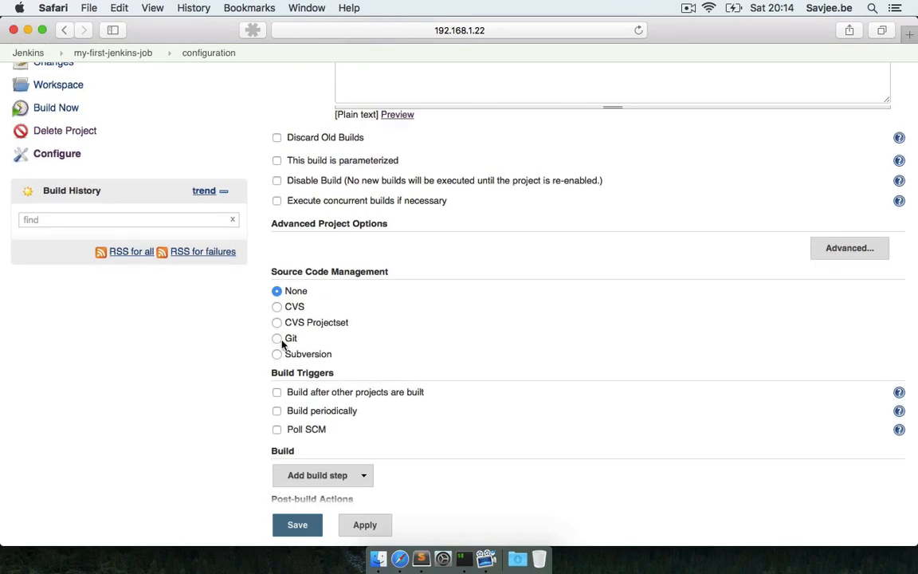
{"action": "left_click", "coordinate": [277, 338]}
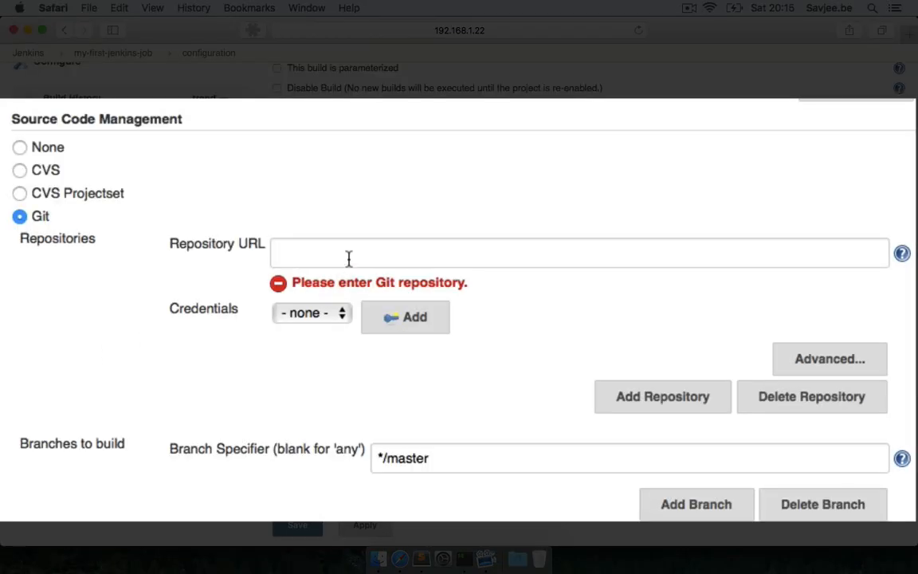
{"action": "type", "text": "https://github.com/Savjee/jsTixClock.git"}
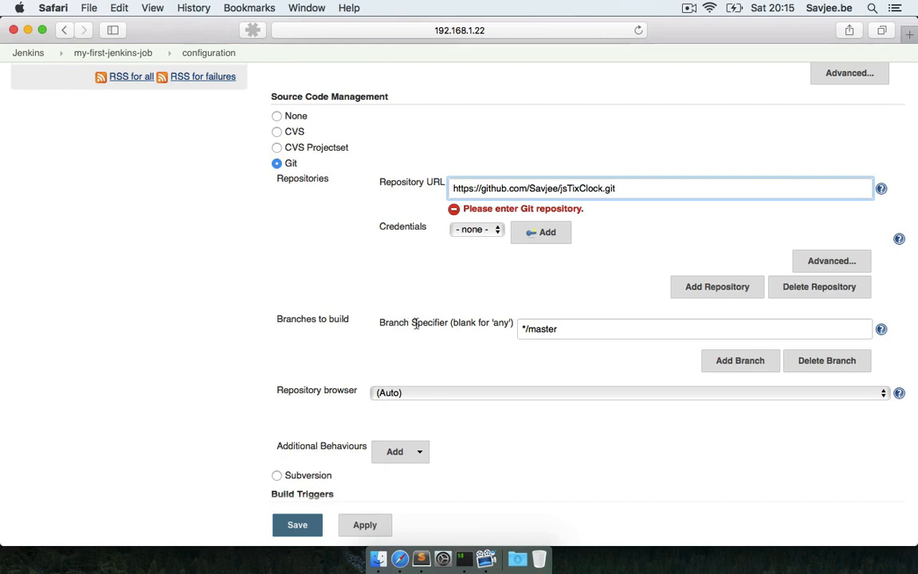
{"action": "mouse_move", "coordinate": [443, 325]}
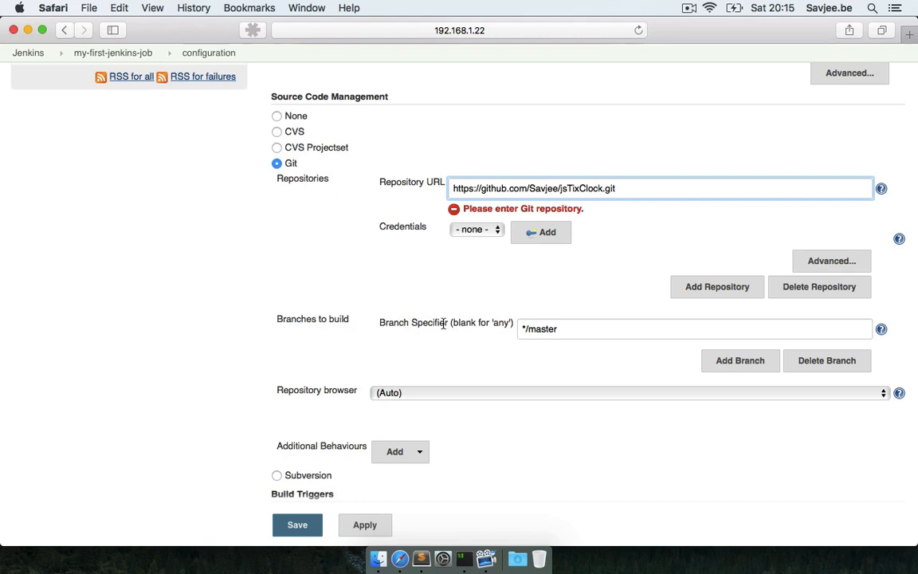
{"action": "scroll", "scroll_direction": "down", "scroll_amount": 3}
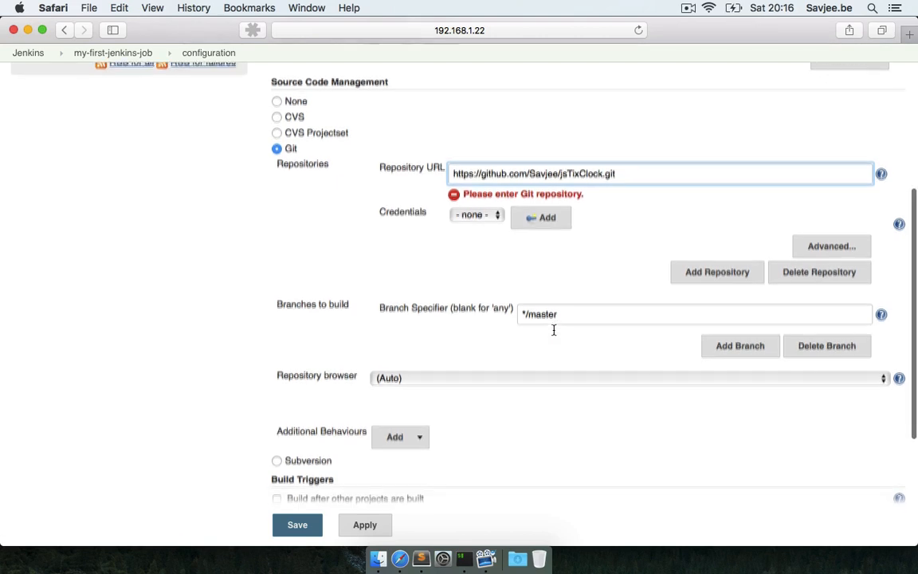
{"action": "scroll", "scroll_direction": "down", "scroll_amount": 3}
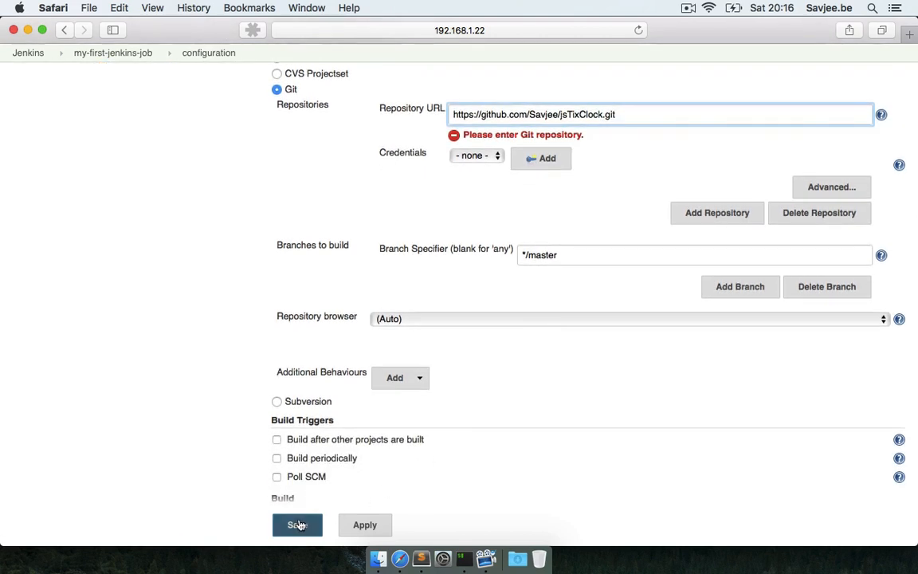
{"action": "left_click", "coordinate": [296, 524]}
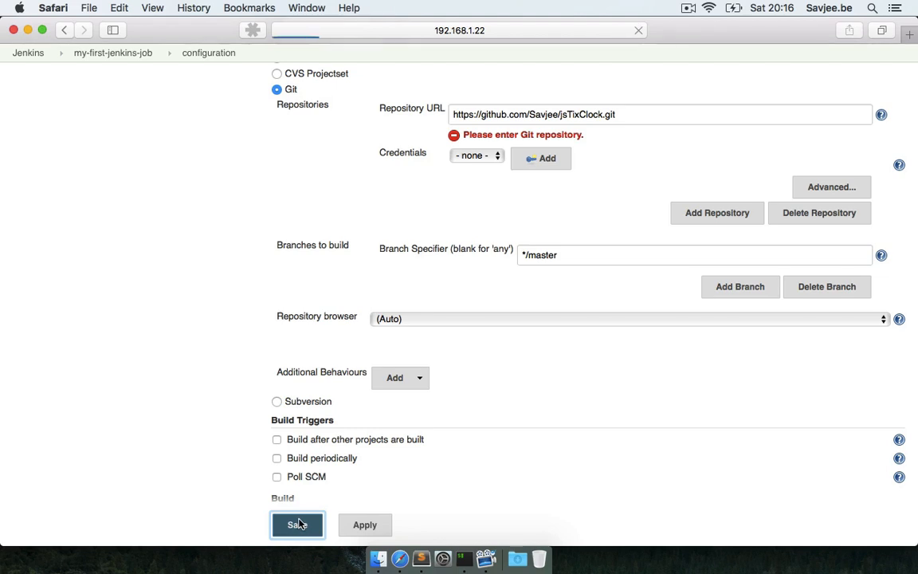
{"action": "left_click", "coordinate": [296, 525]}
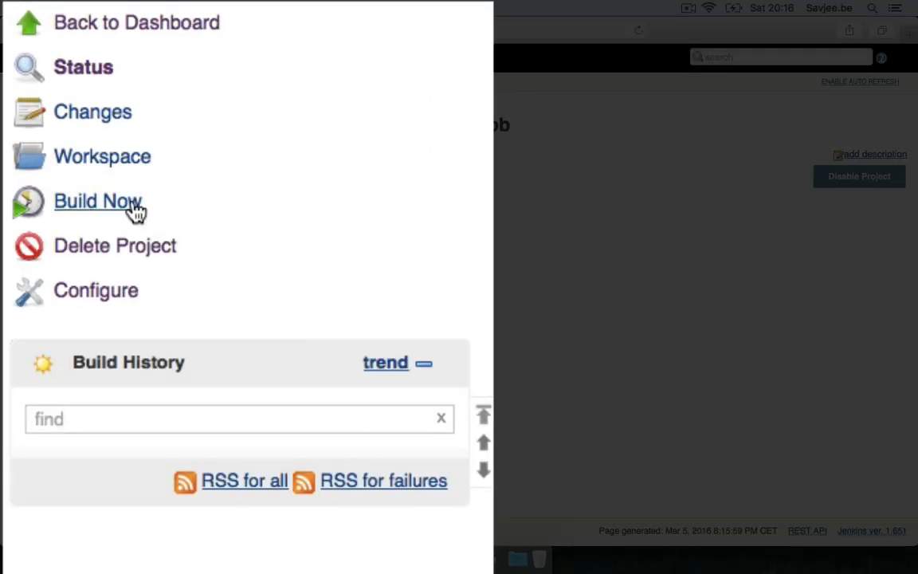
Launch the first build with Build Now and go to build #1 from the history
{"action": "left_click", "coordinate": [97, 200]}
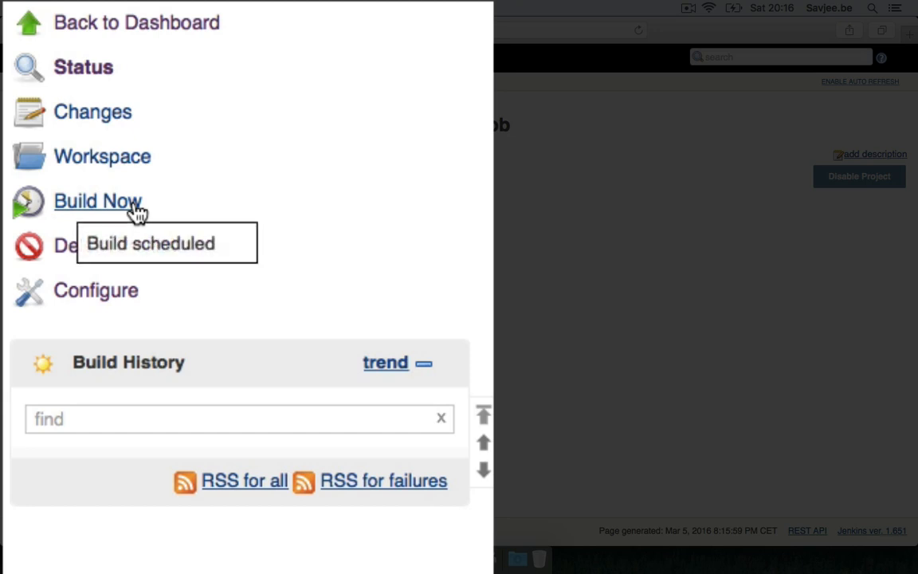
{"action": "left_click", "coordinate": [99, 201]}
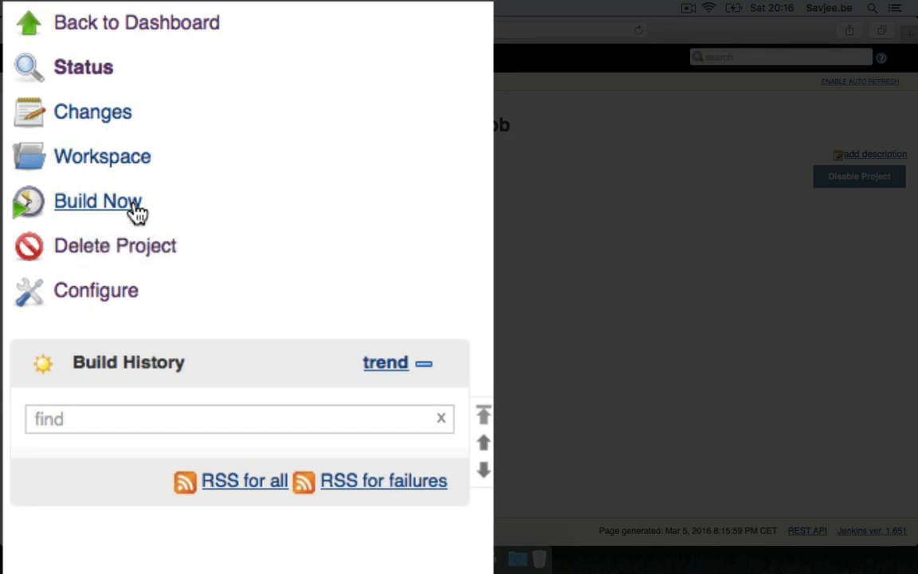
{"action": "left_click", "coordinate": [99, 200]}
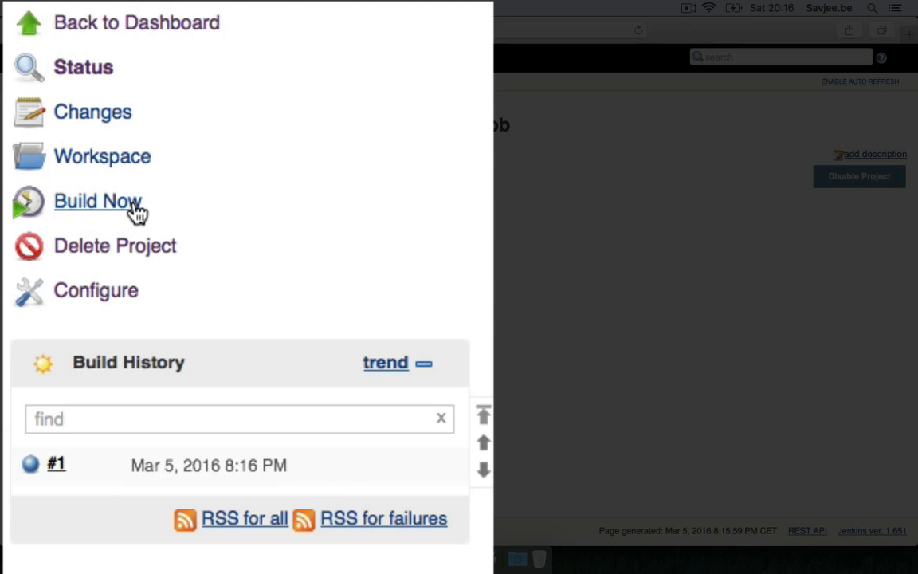
{"action": "mouse_move", "coordinate": [64, 466]}
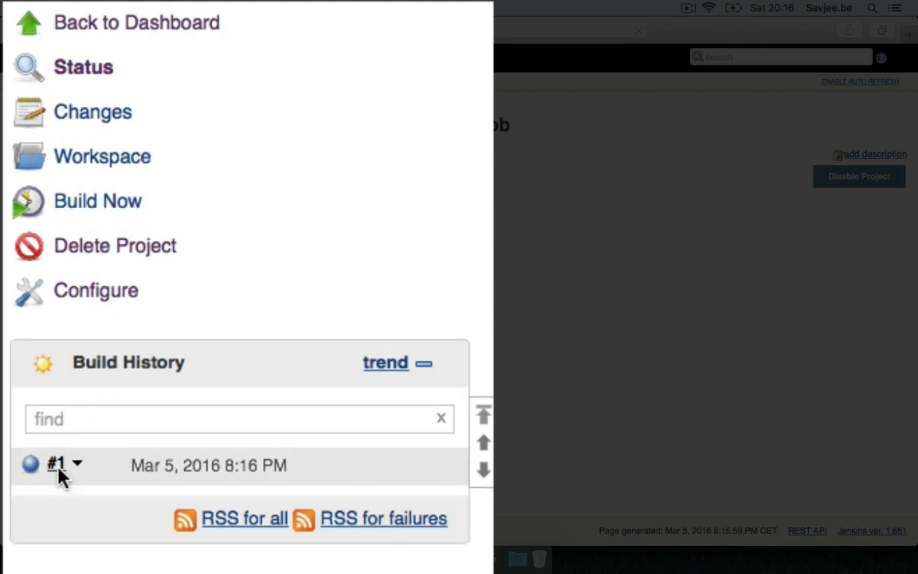
{"action": "left_click", "coordinate": [56, 465]}
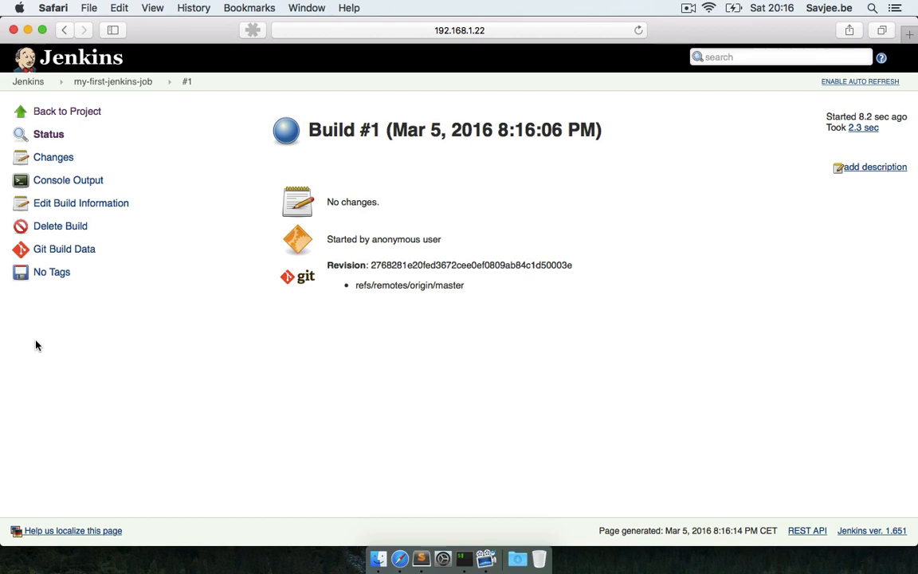
View build #1's Console Output and highlight the 'Cloning the remote Git repository' line
{"action": "left_click", "coordinate": [67, 178]}
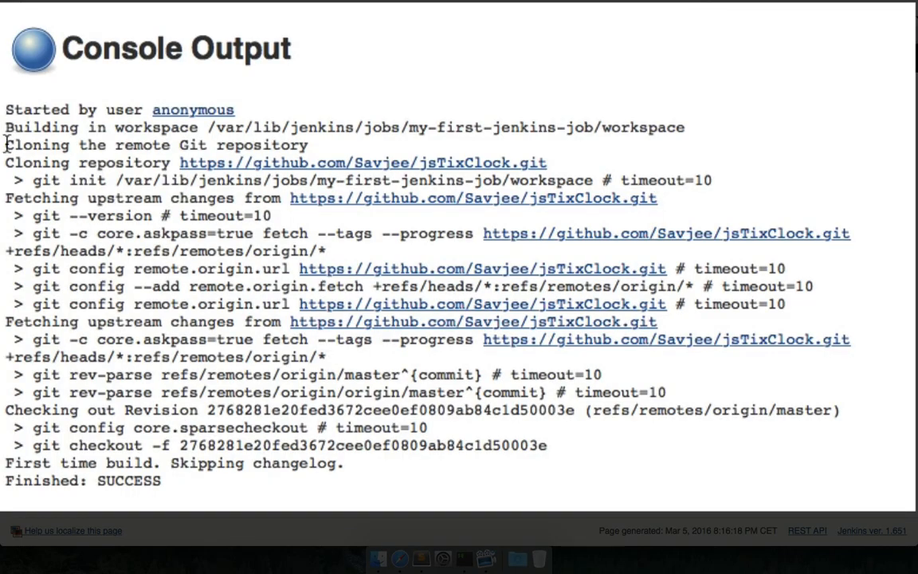
{"action": "left_click_drag", "start_coordinate": [6, 145], "coordinate": [311, 145]}
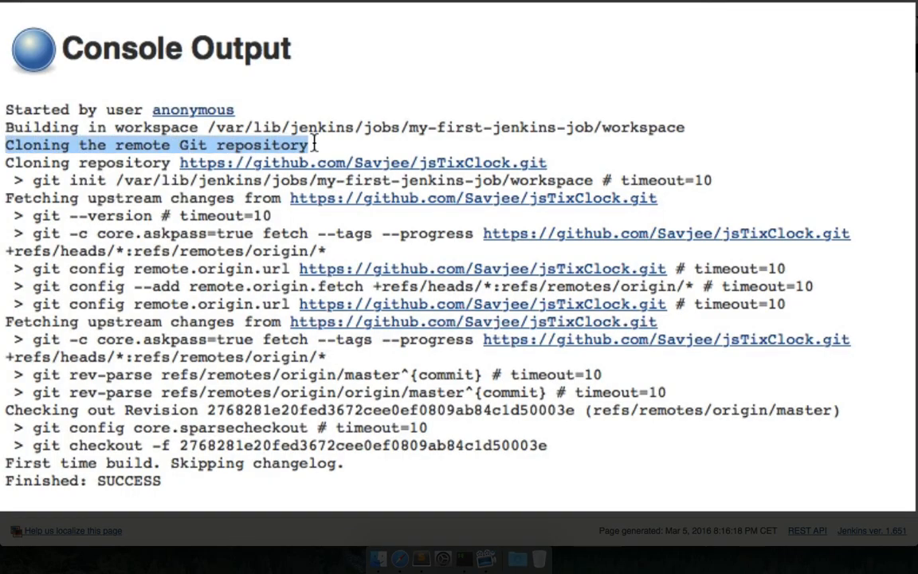